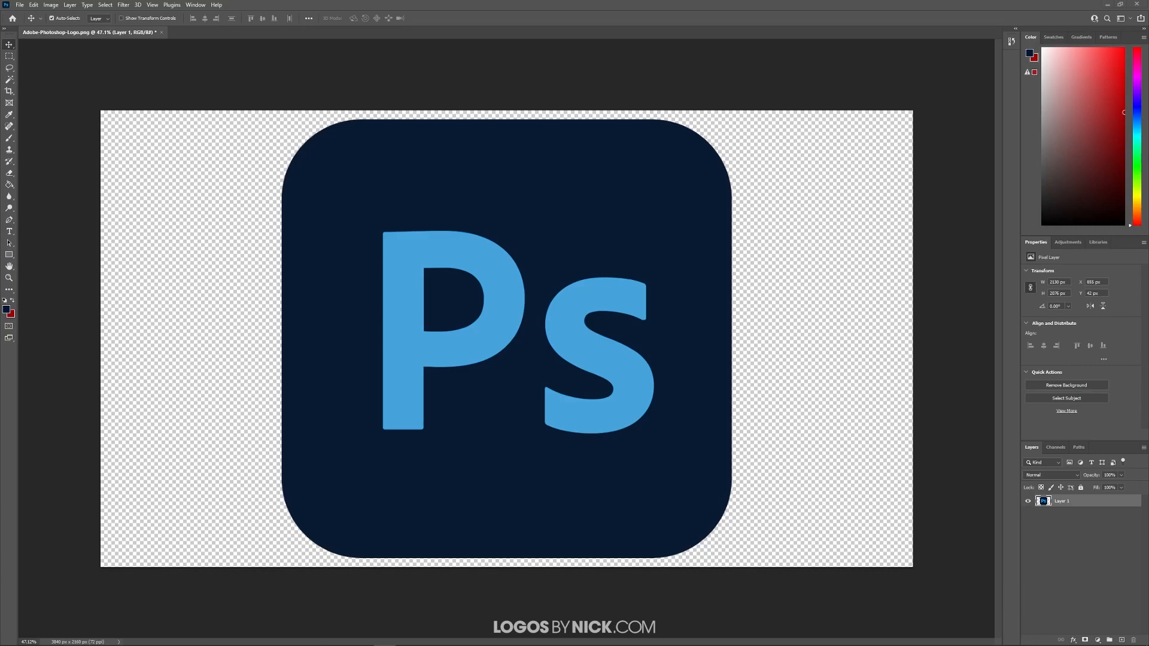
mouse_move(306, 173)
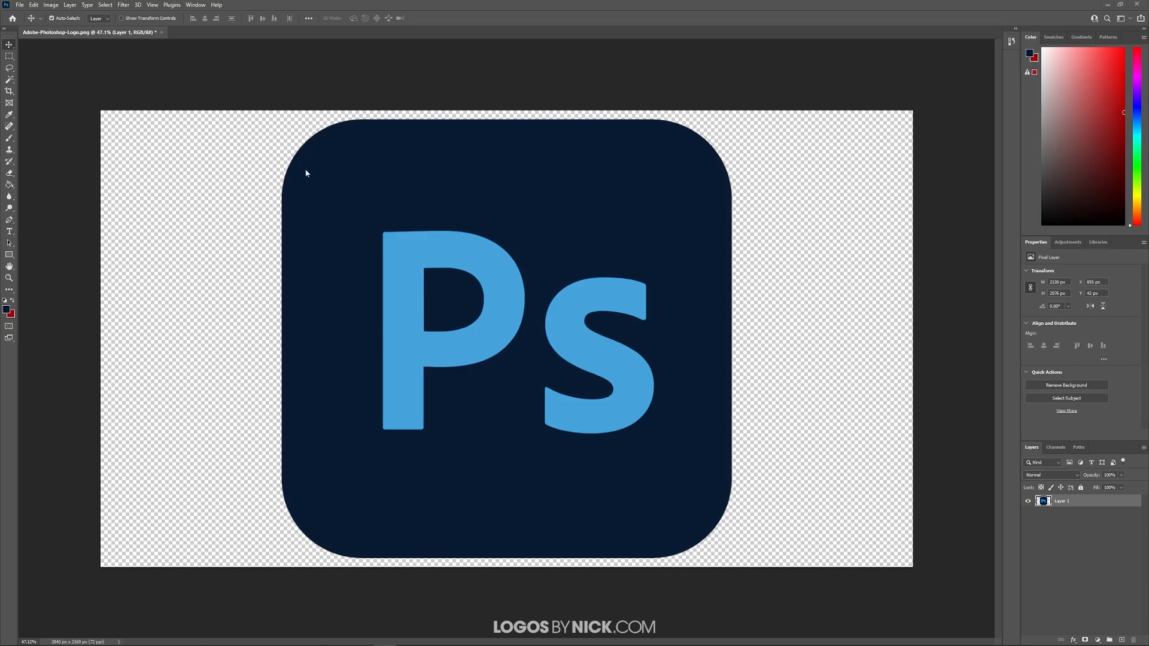
mouse_move(309, 149)
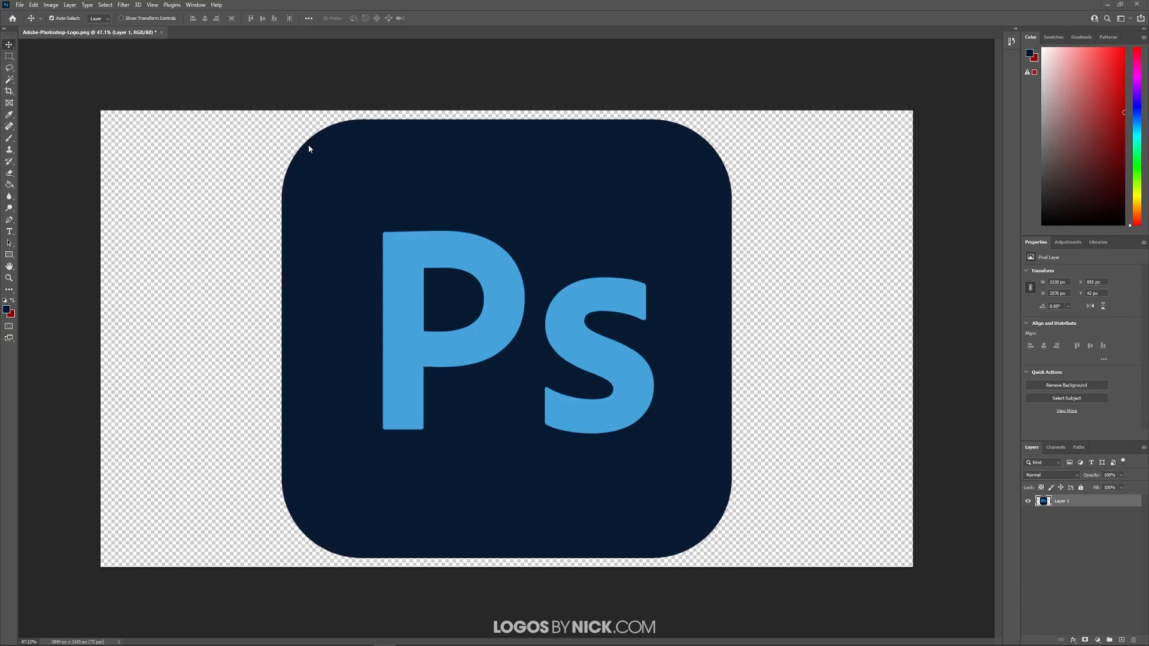
mouse_move(384, 449)
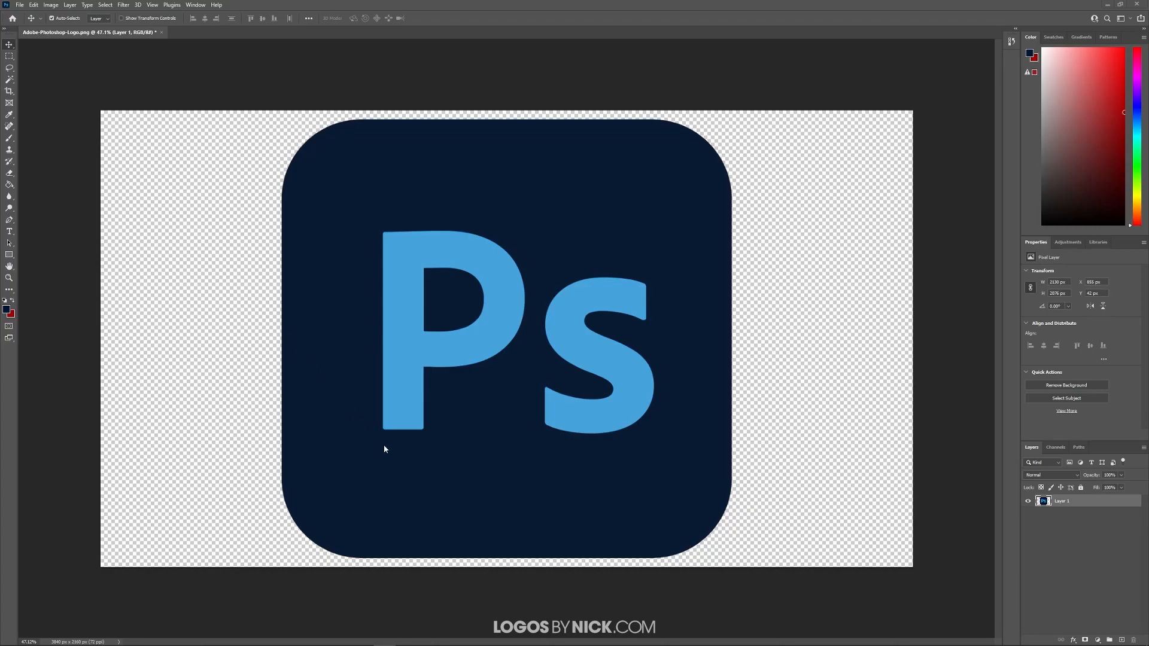
mouse_move(398, 317)
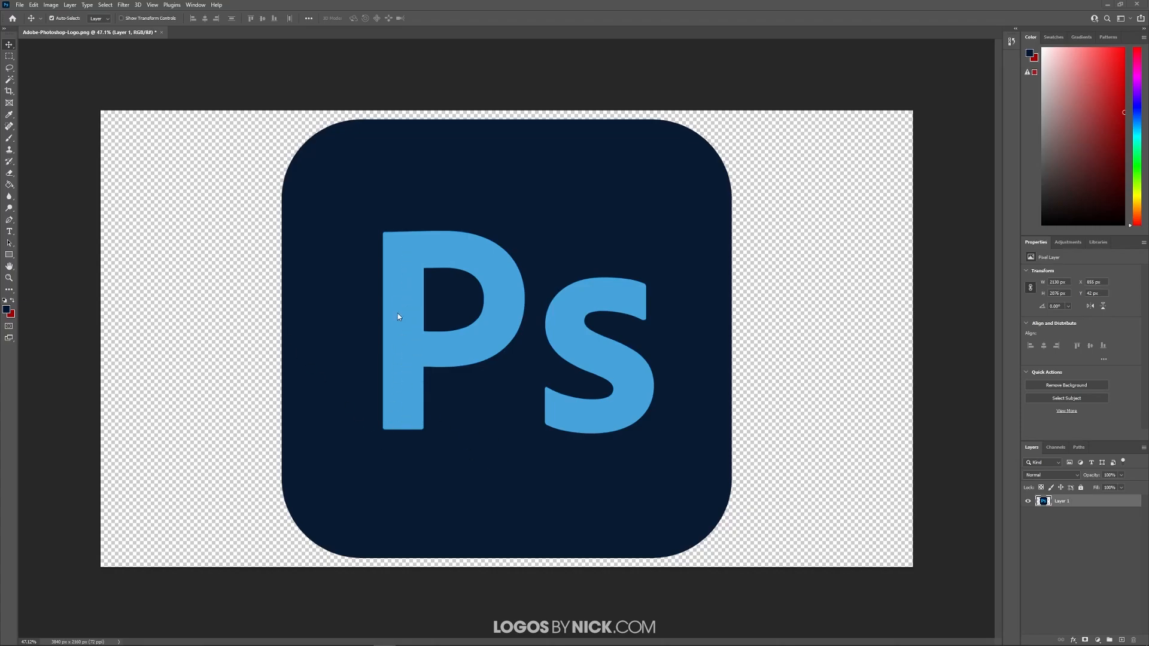
mouse_move(457, 351)
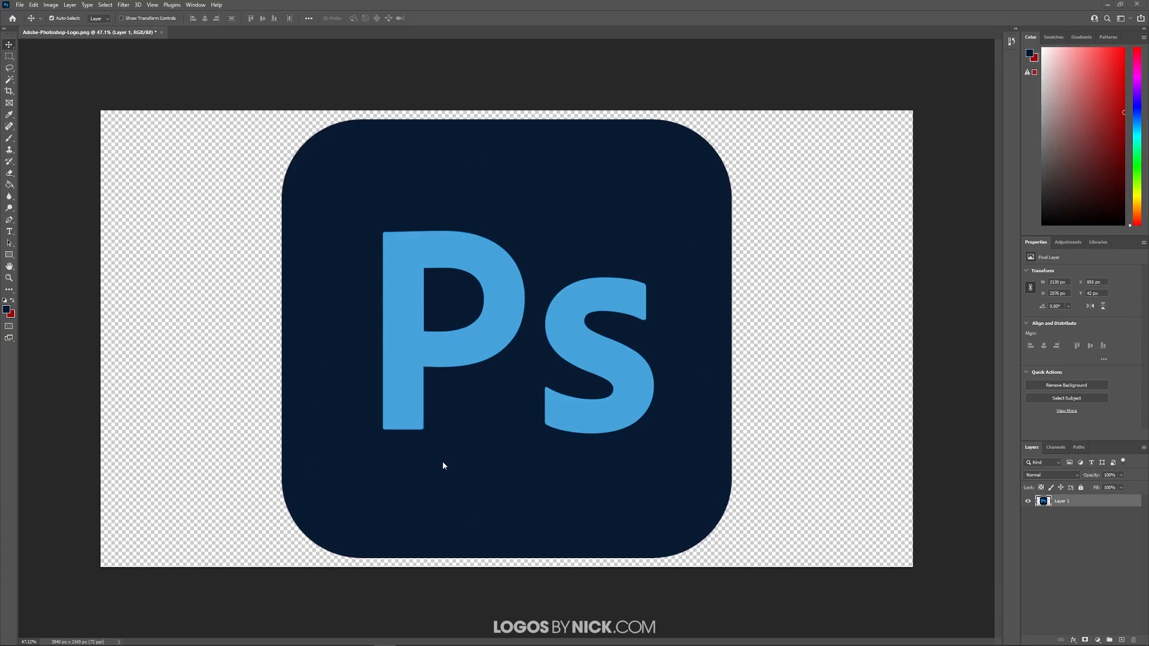
mouse_move(520, 280)
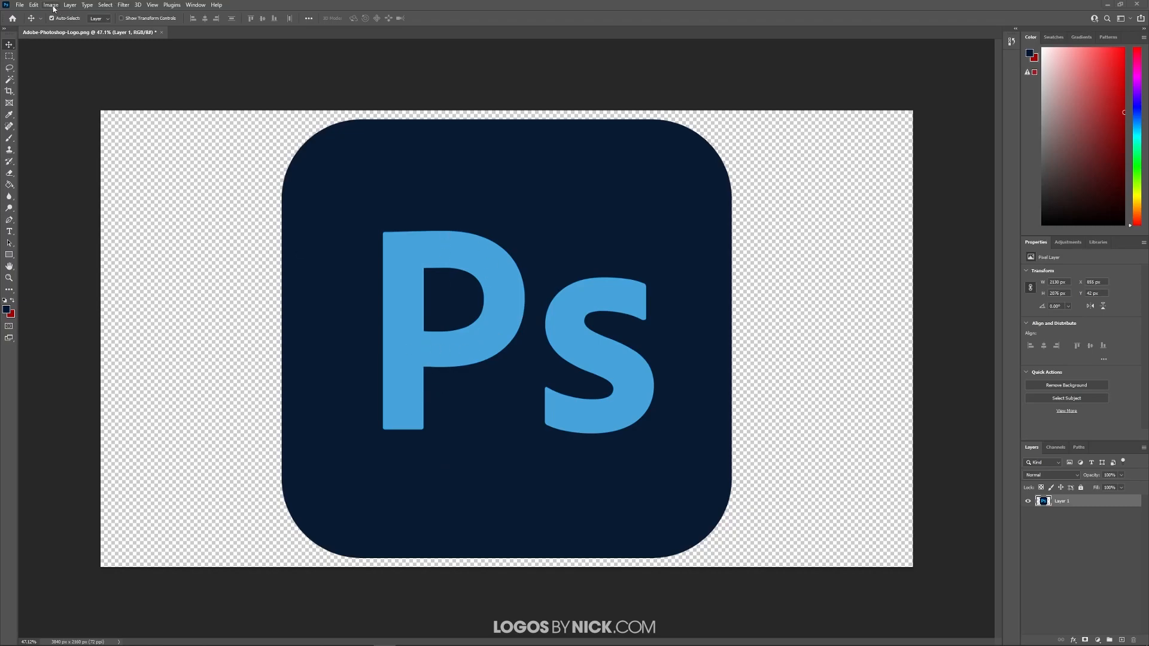
Step: Open Image > Adjustments > Replace Color on the logo
click(50, 6)
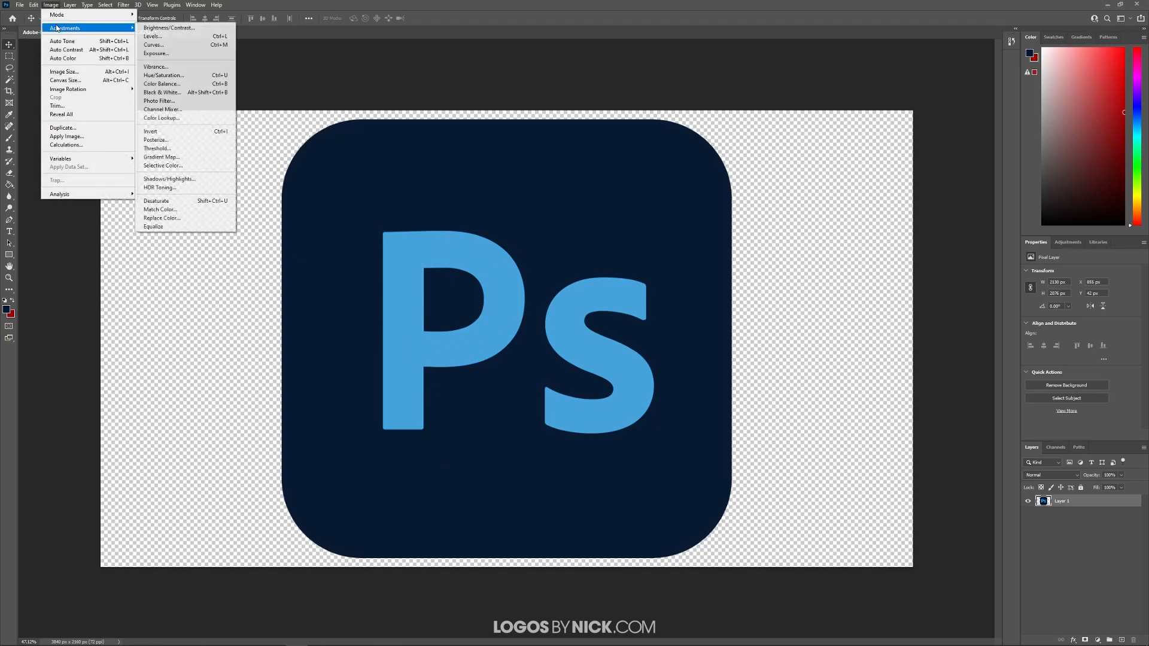
click(161, 218)
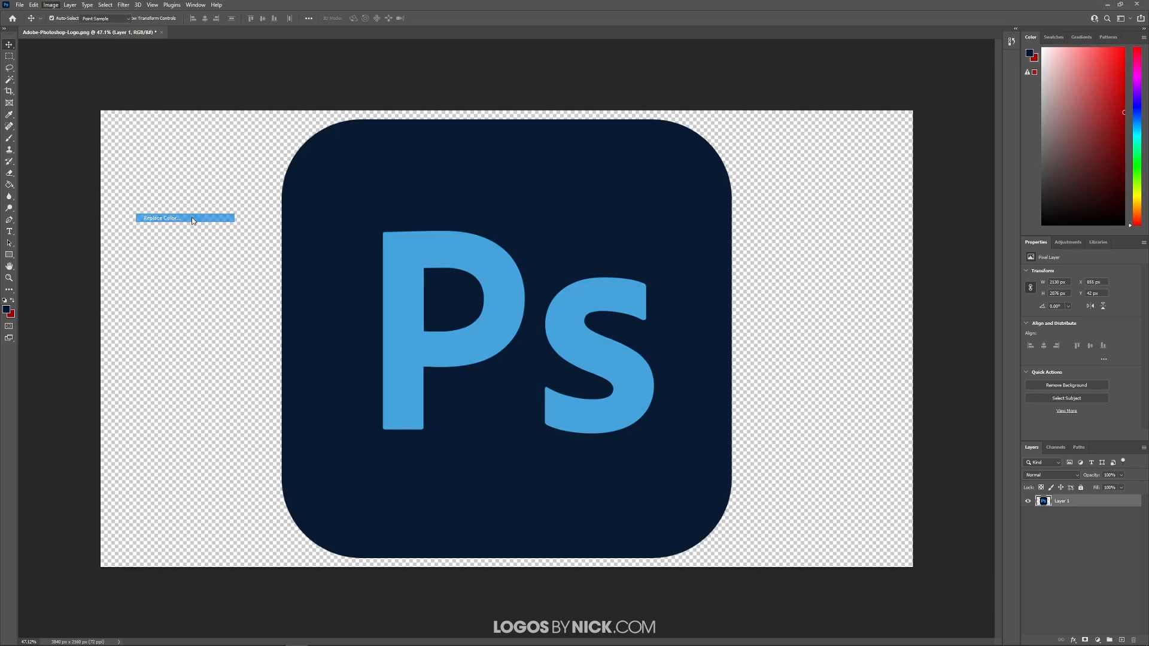
click(160, 217)
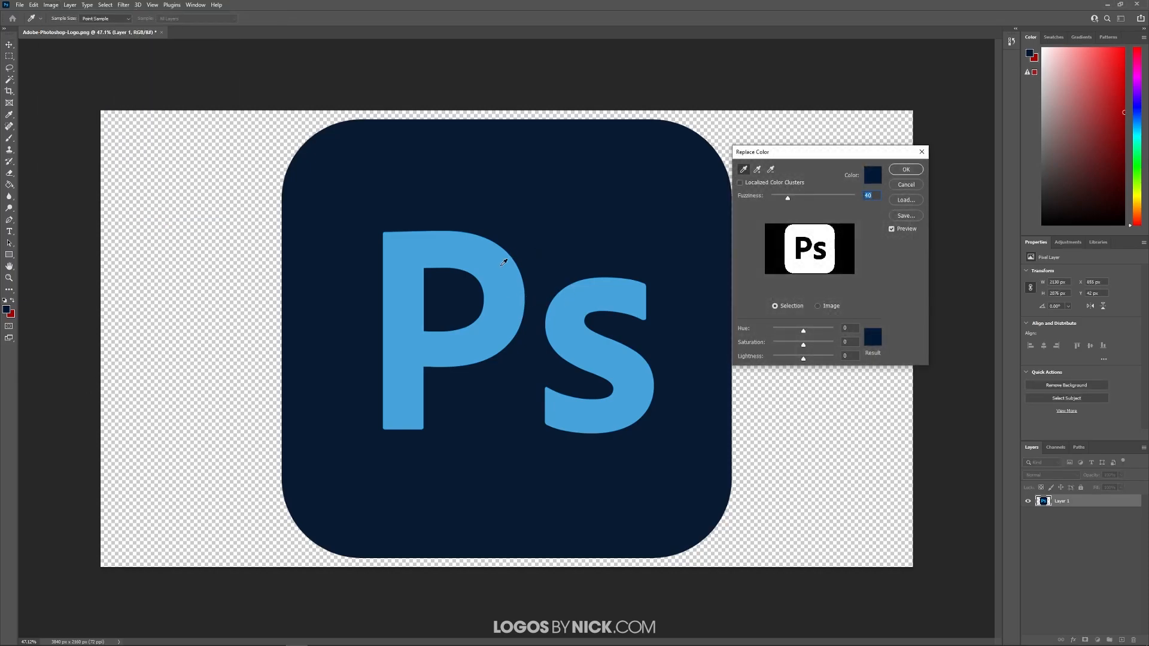
mouse_move(427, 243)
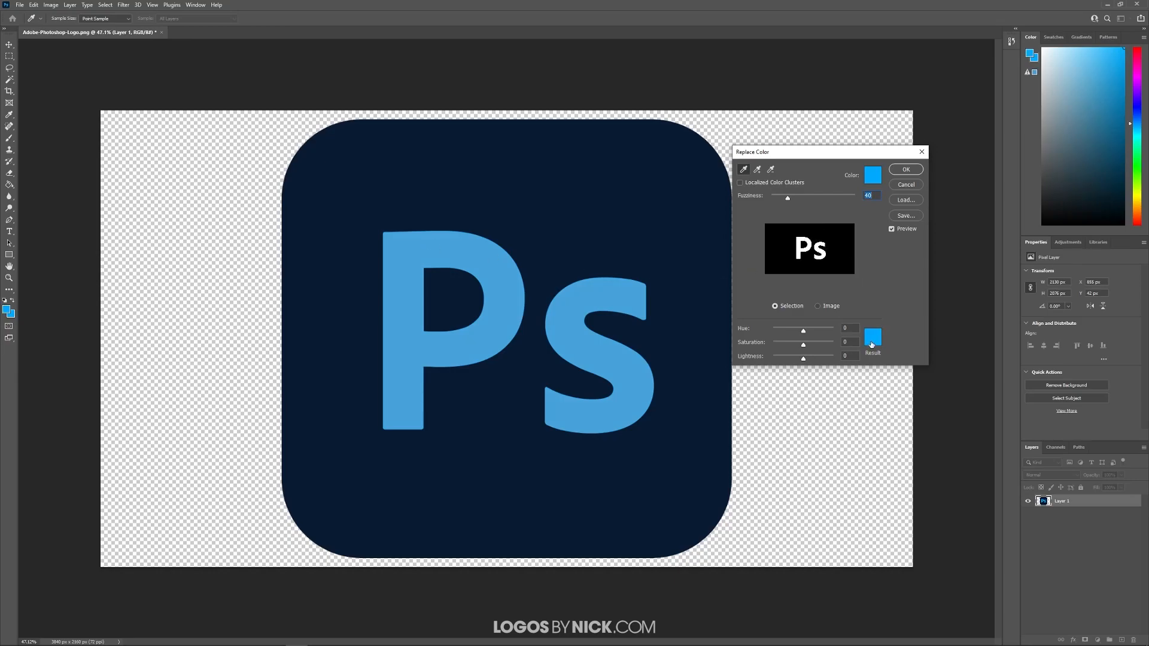
Step: Pick yellow-green as the Result color and apply it to the Ps letters
click(872, 337)
text(d2ff00)
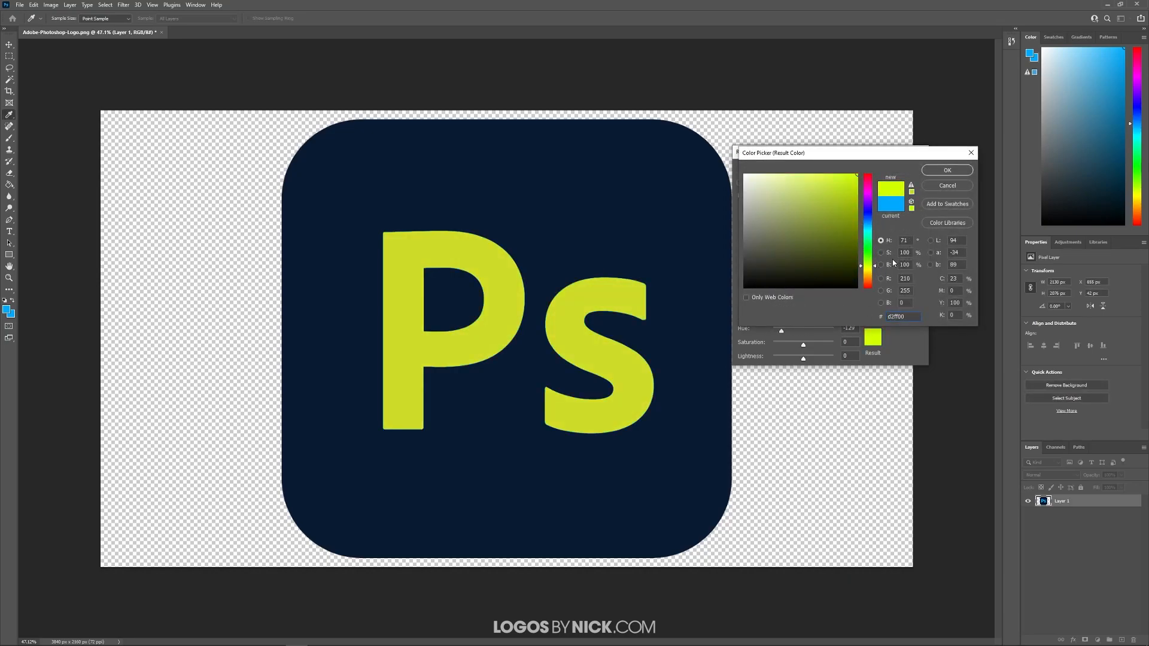
mouse_move(969, 257)
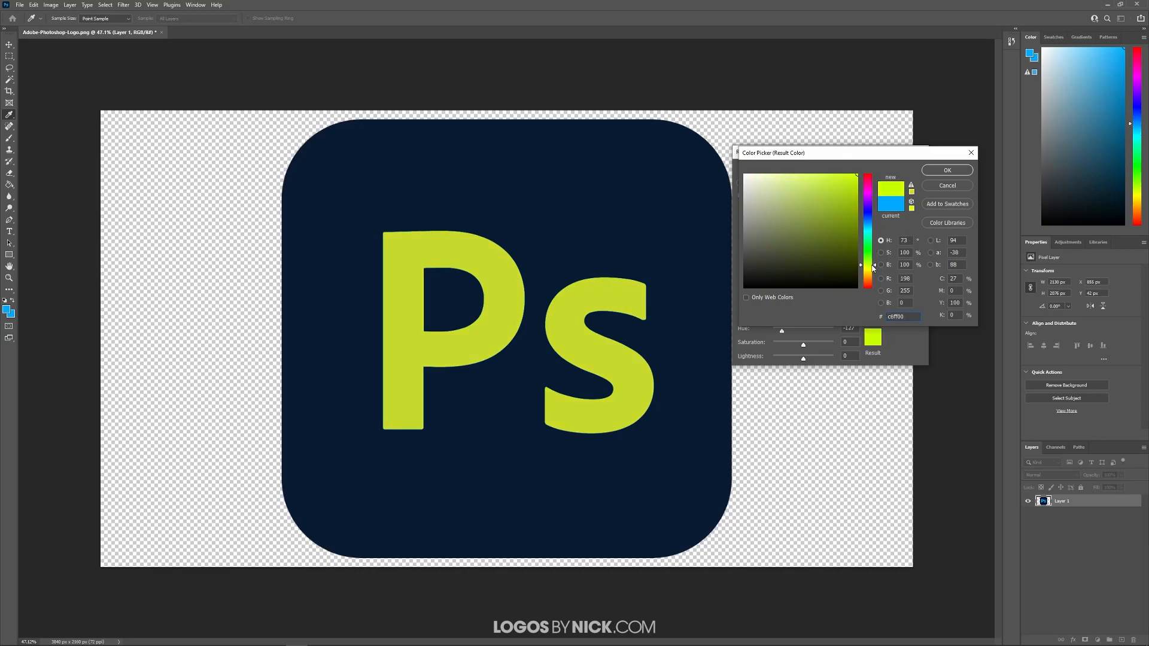
click(947, 170)
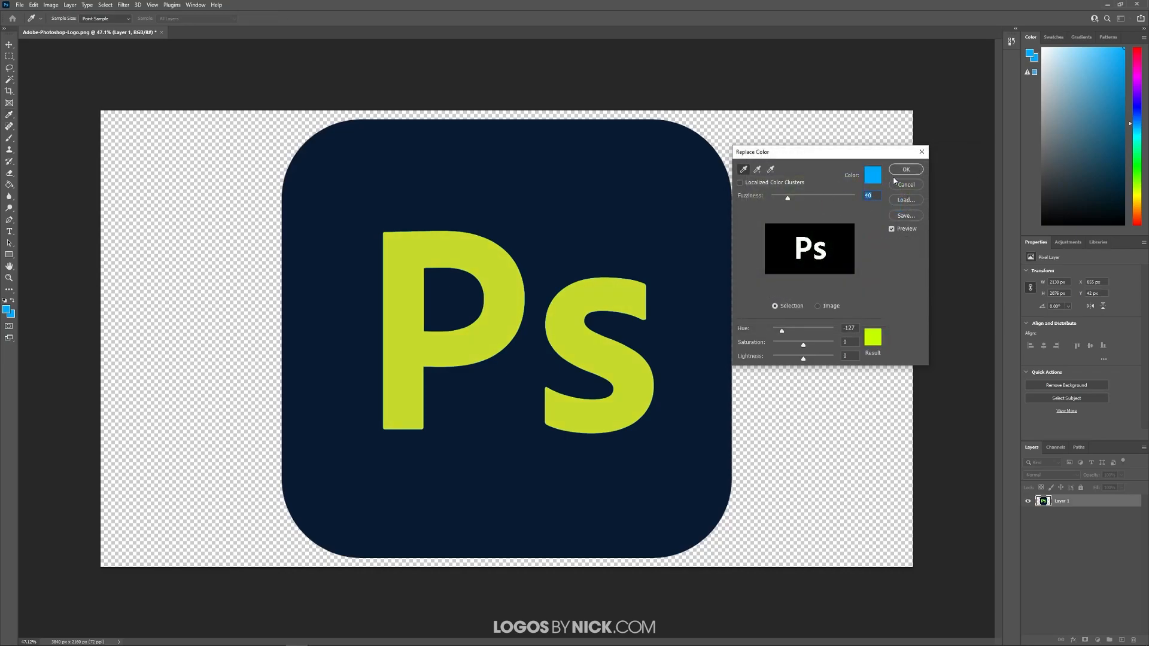
click(905, 170)
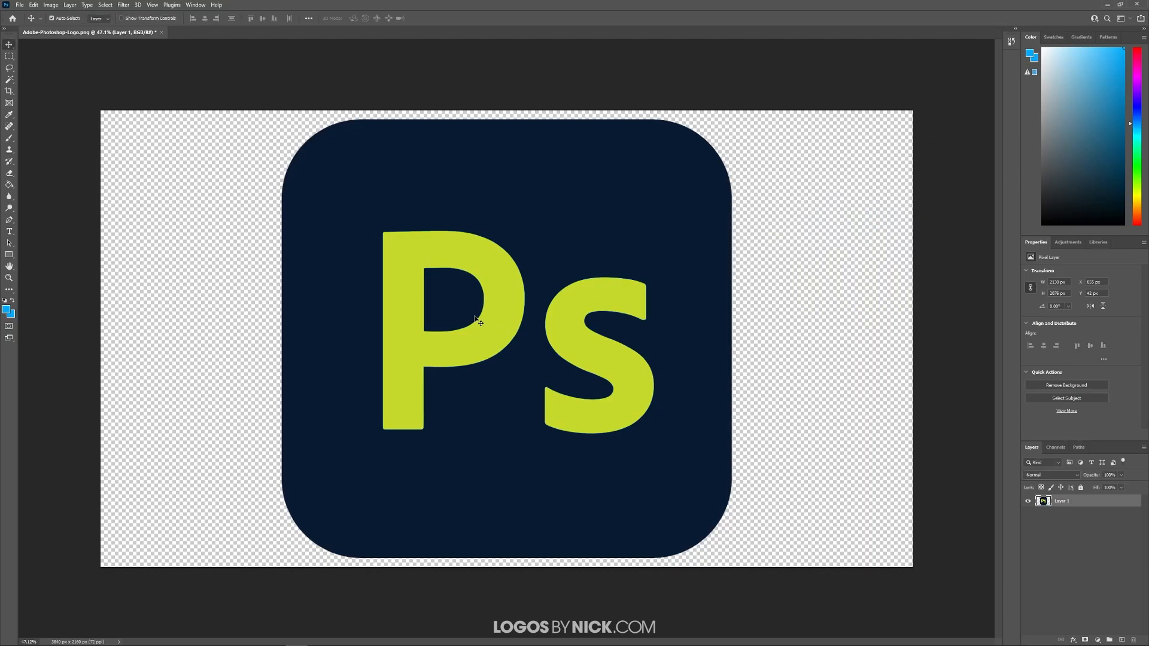
mouse_move(411, 382)
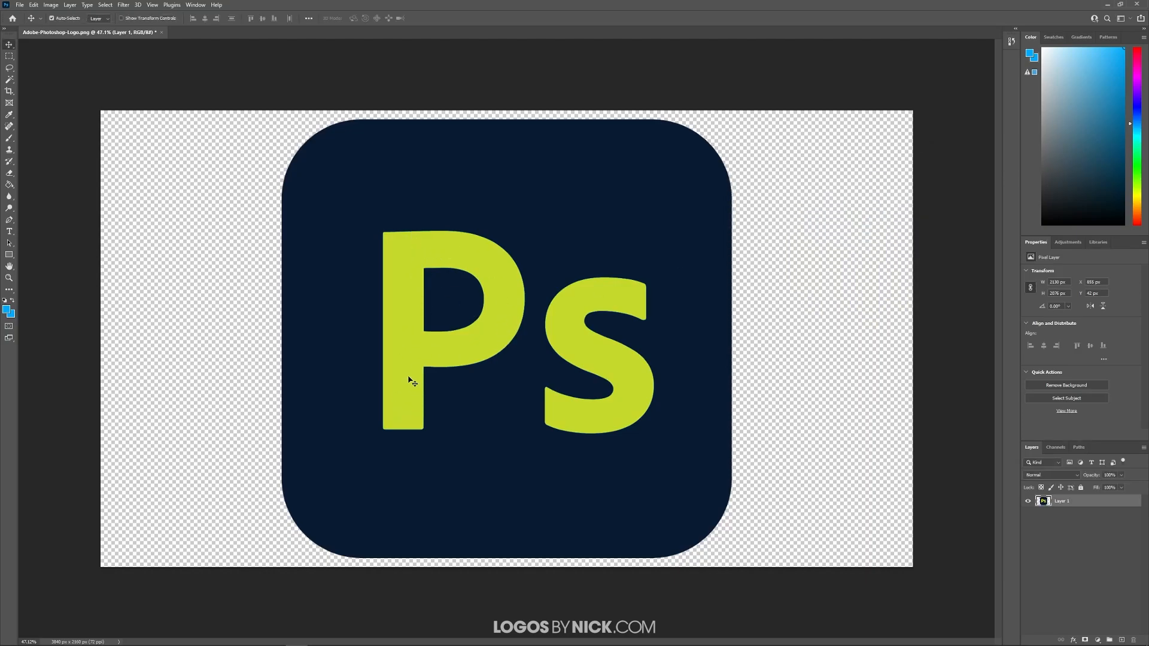
mouse_move(676, 535)
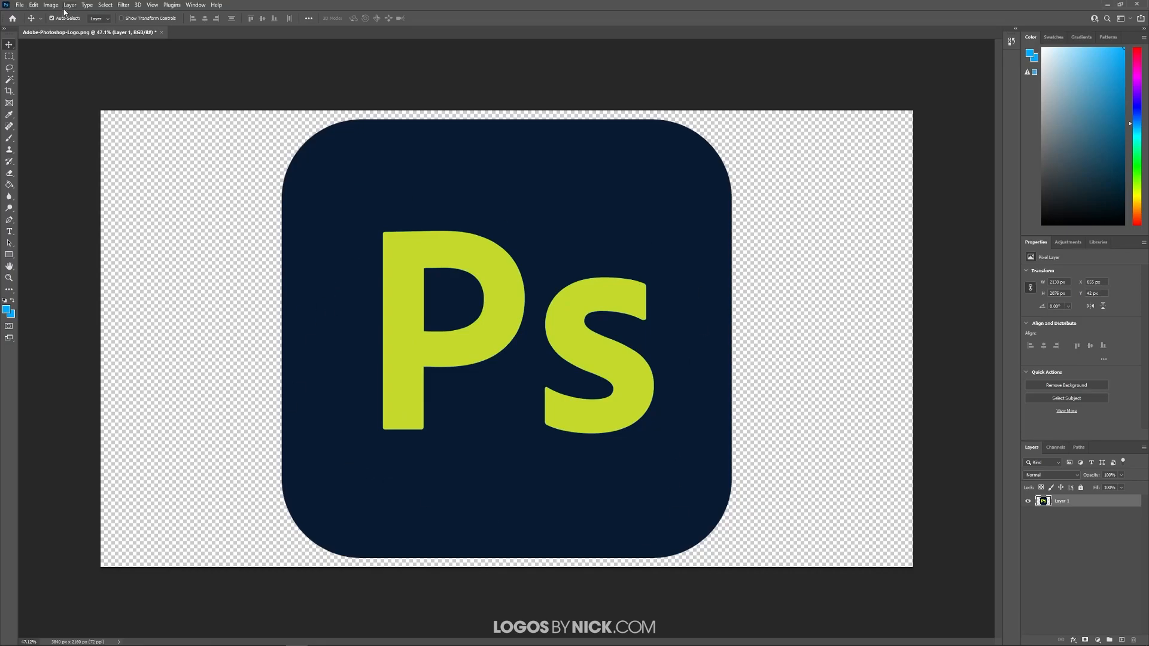
Step: Reopen Replace Color and set red as the navy square's result color
click(51, 5)
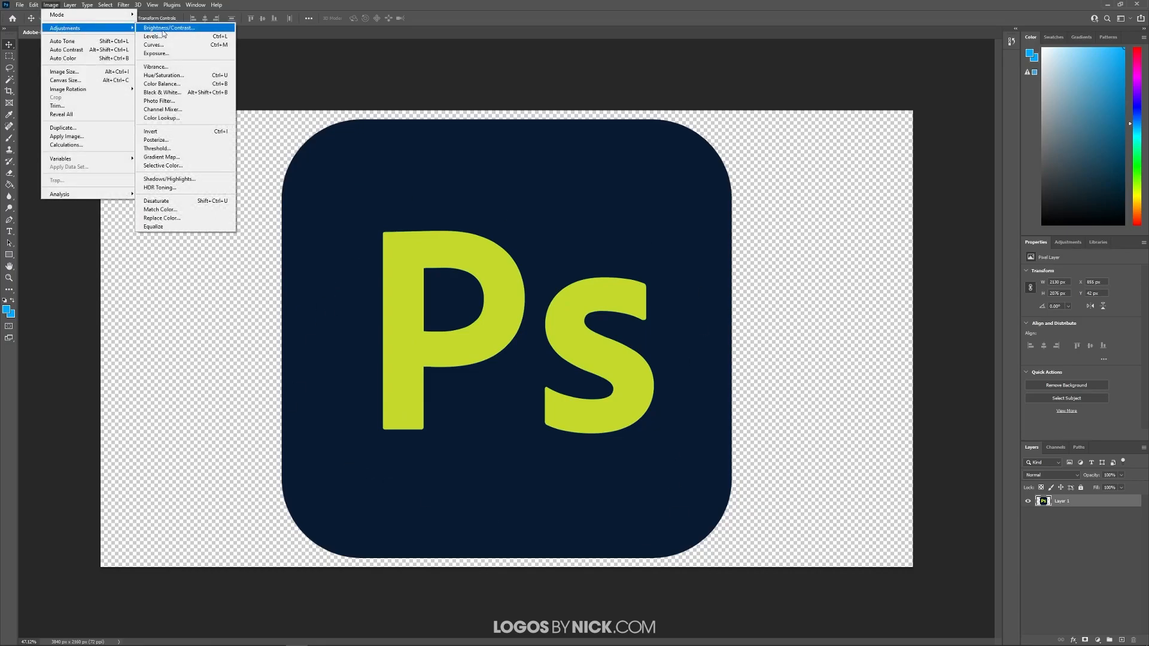
click(161, 218)
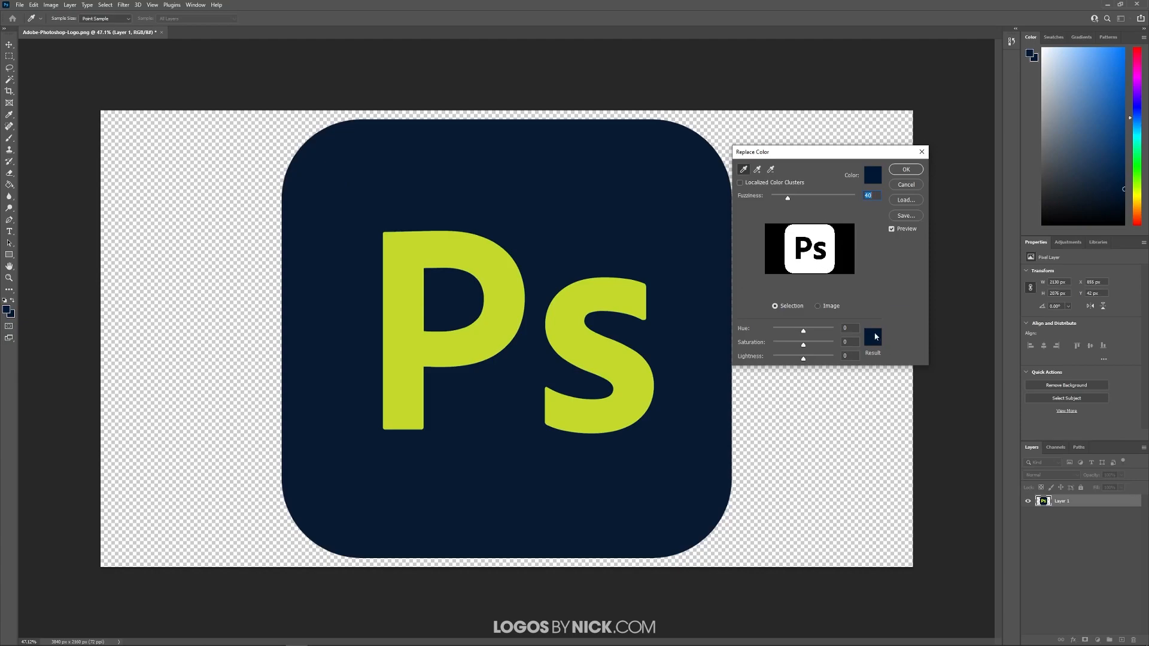
click(873, 337)
text(ff0000)
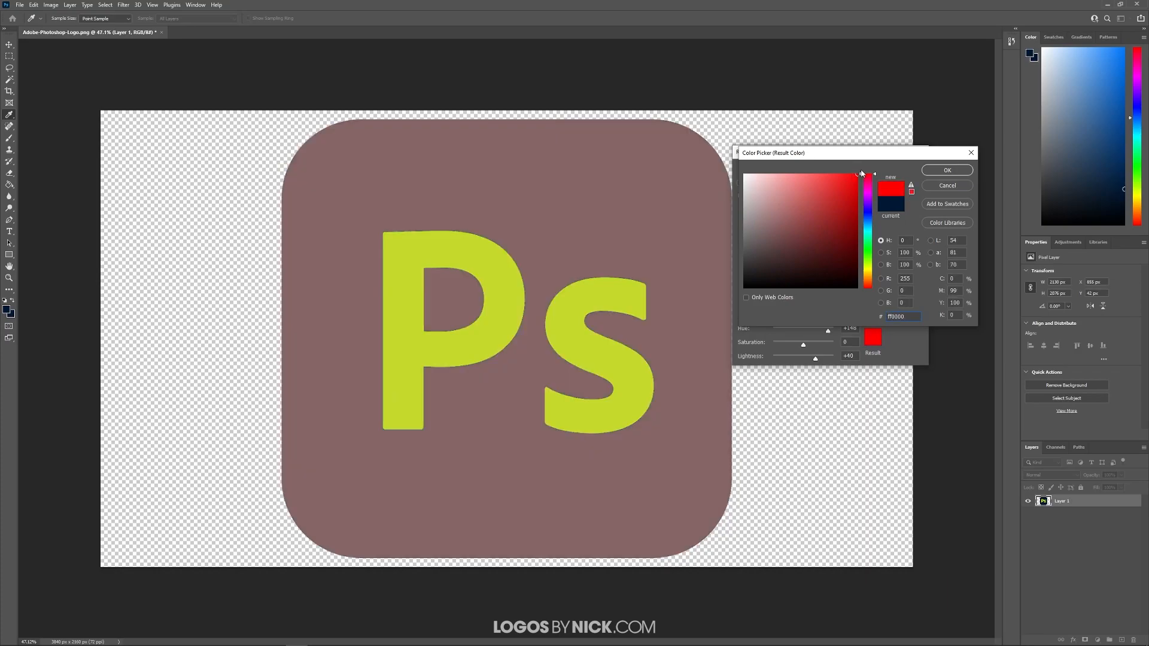
click(946, 170)
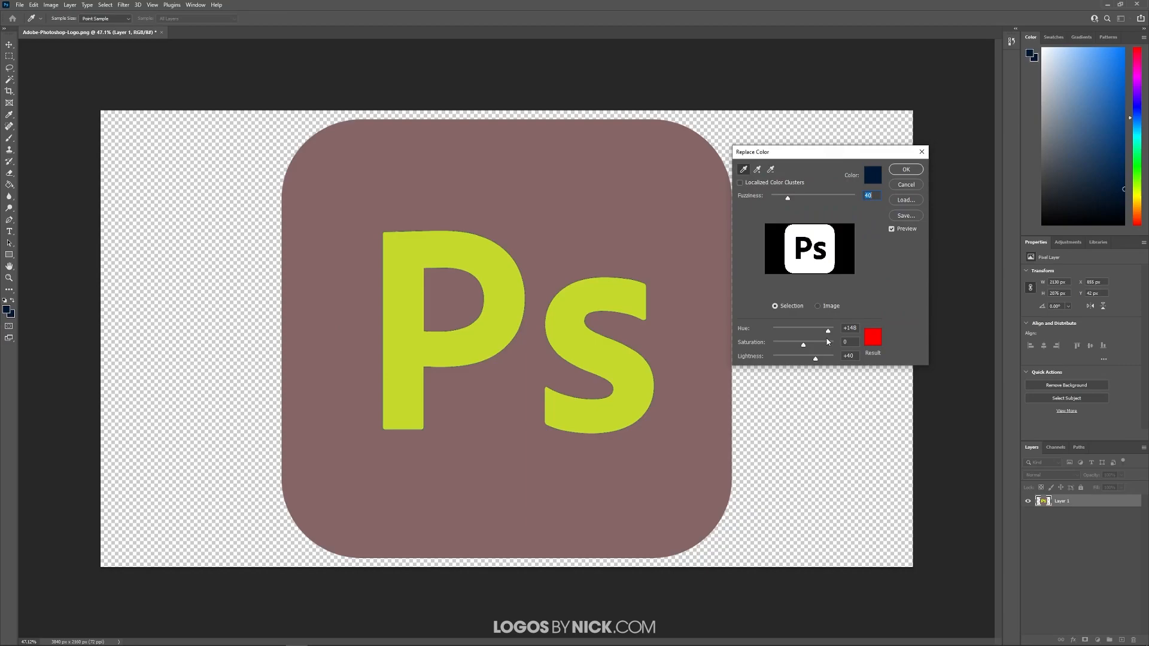
mouse_move(798, 360)
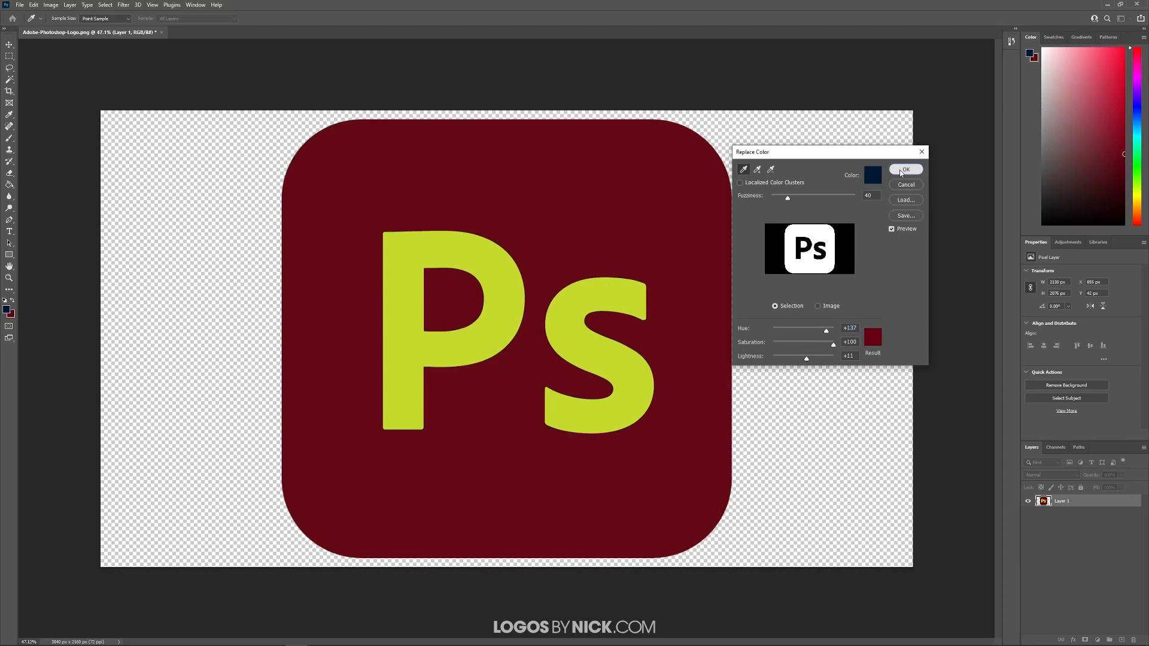
Step: Confirm Replace Color to commit the dark maroon-red square
click(904, 169)
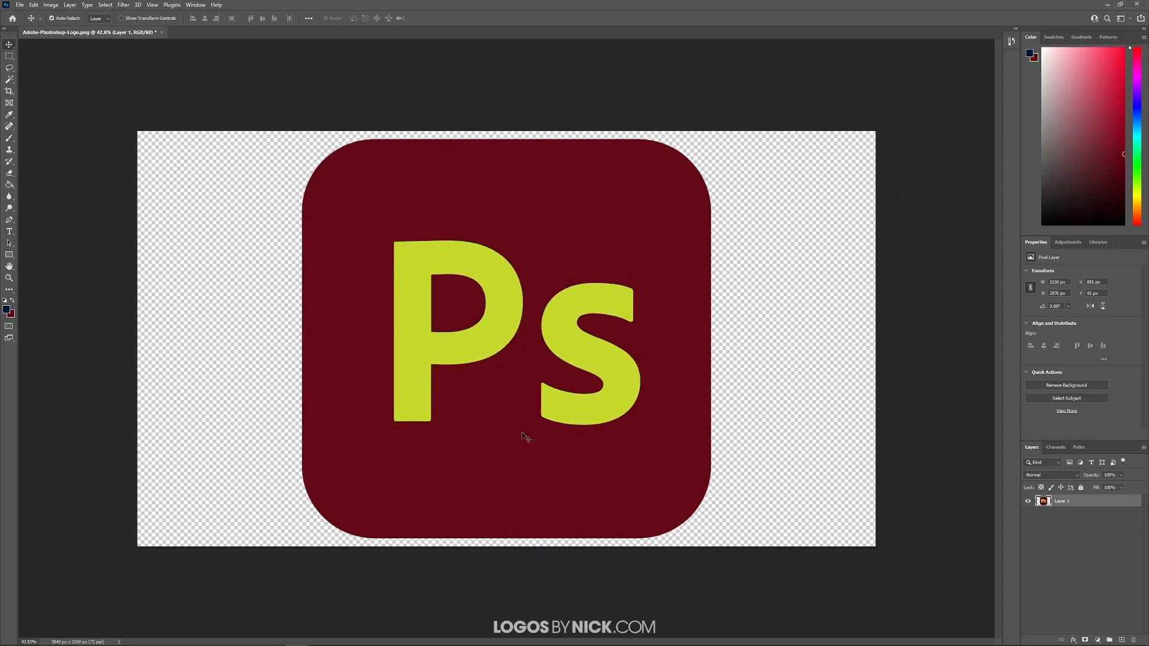